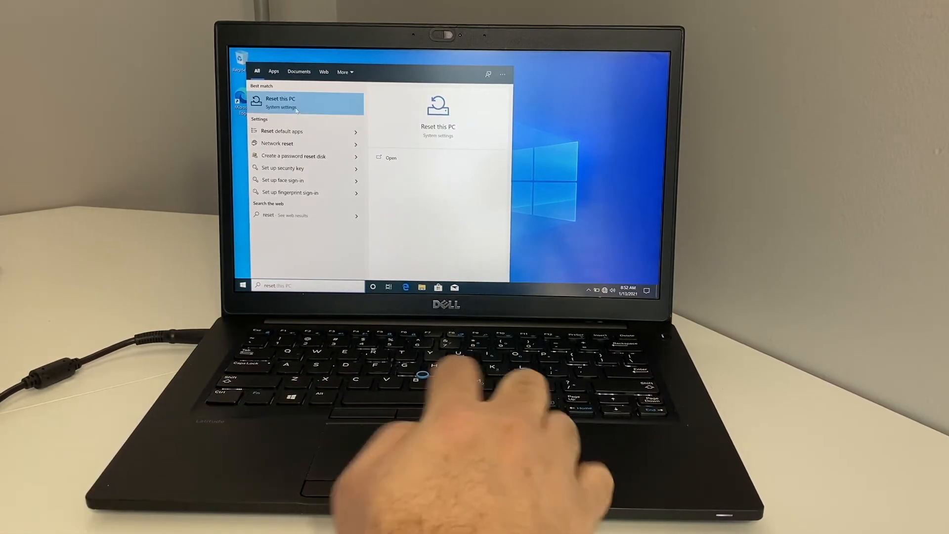
Reach the Recovery settings page from a Start search for "reset".
left_click(281, 103)
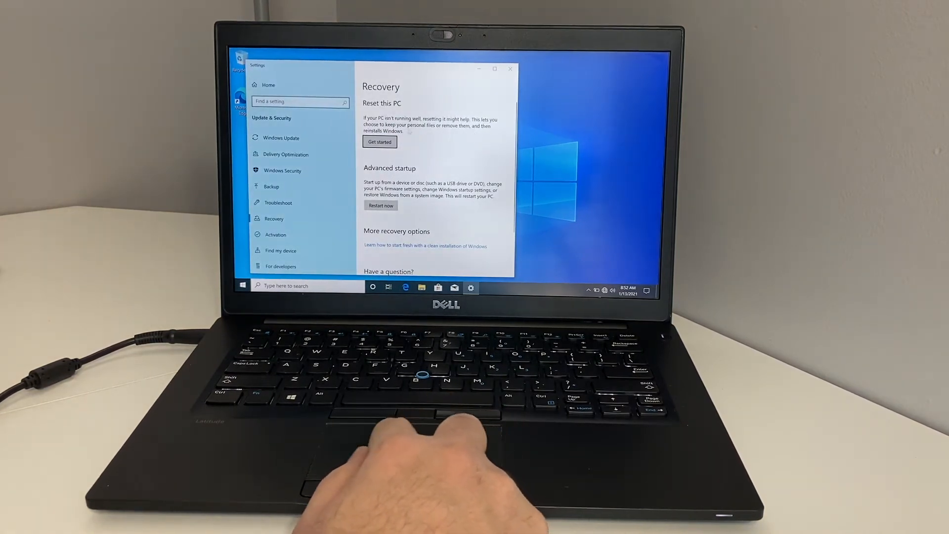
Walk the Reset this PC wizard with Just remove your files to Ready to reset, then cancel.
left_click(379, 141)
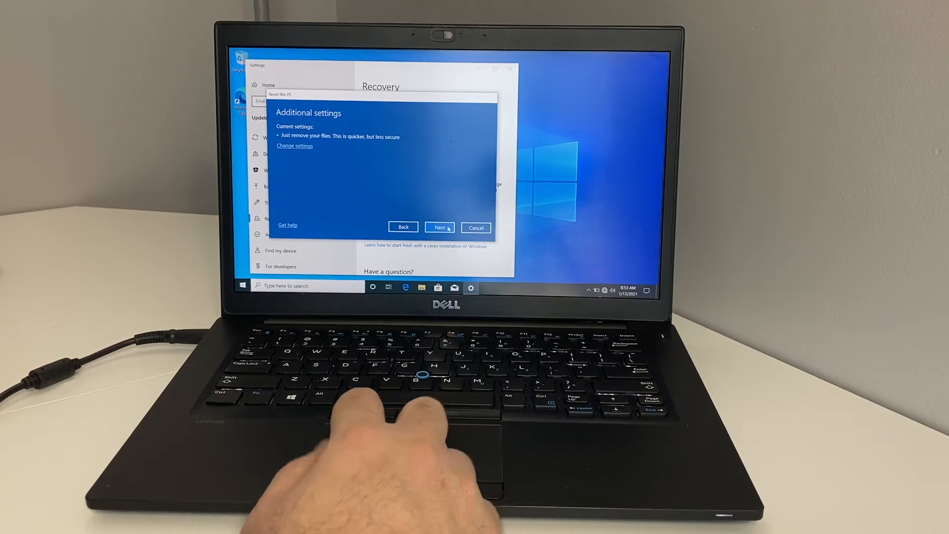
left_click(439, 227)
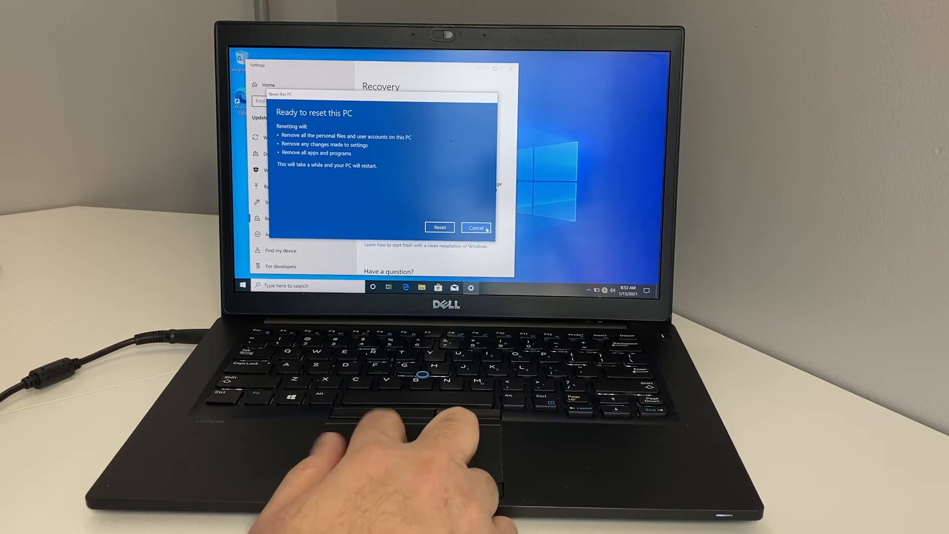
left_click(477, 227)
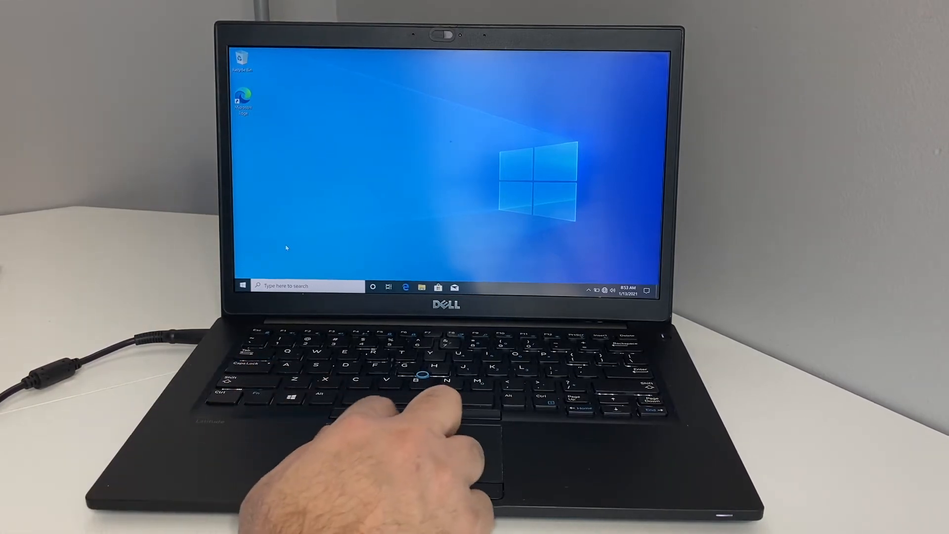
Expand the Start menu power options showing Sleep, Shut down and Restart.
left_click(241, 286)
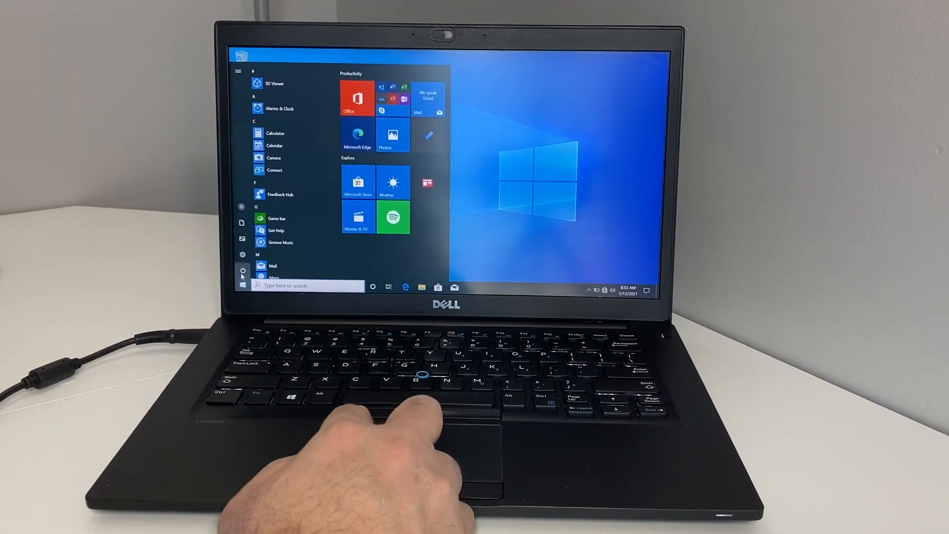
left_click(242, 270)
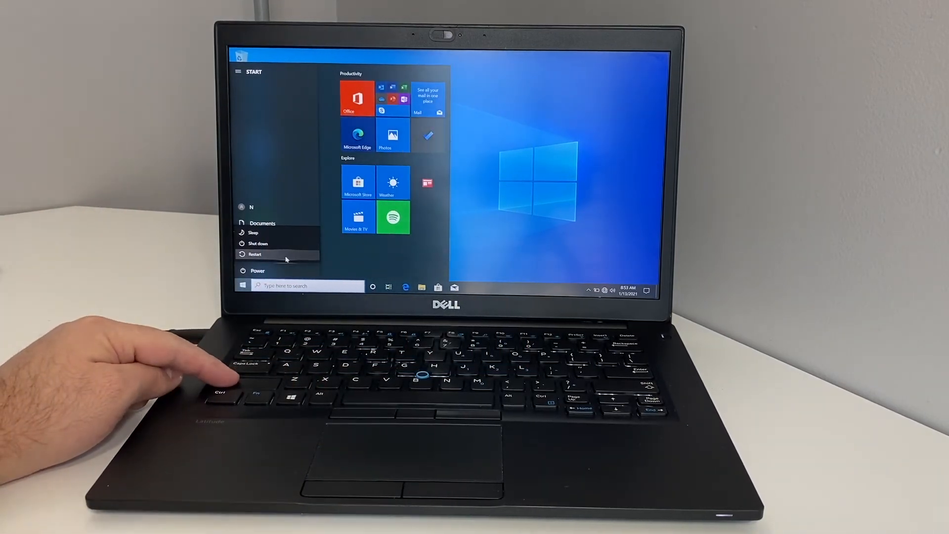
Shift-restart into the recovery environment and choose Troubleshoot on Choose an option.
left_click(256, 254)
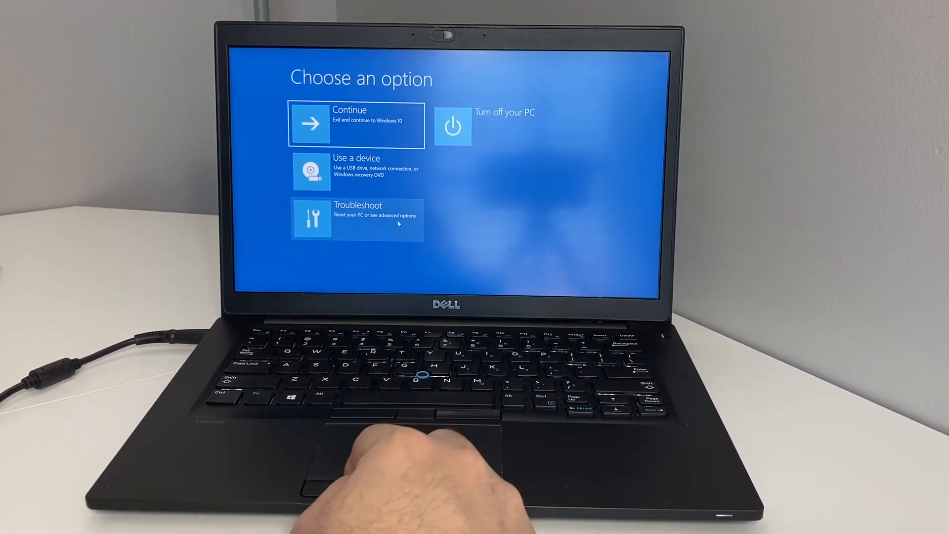
left_click(357, 219)
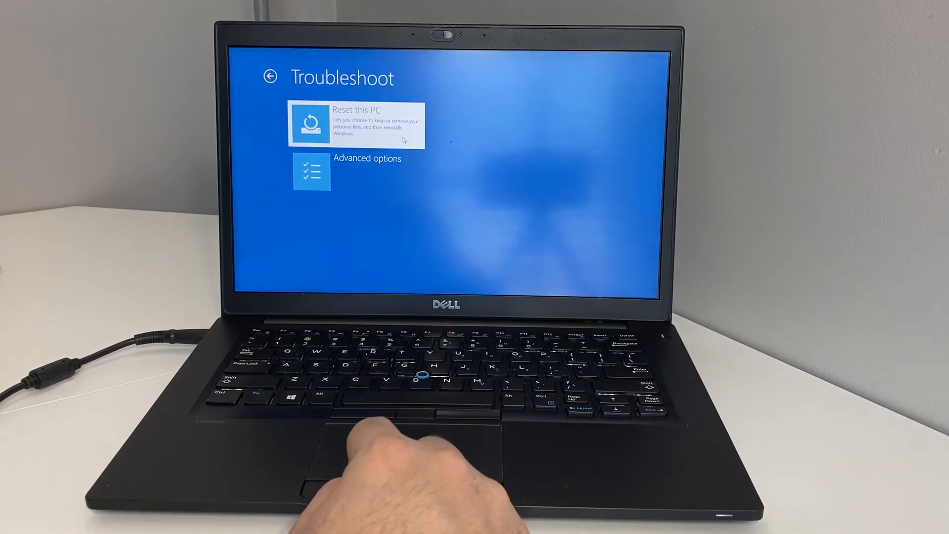
Start Reset this PC in WinRE choosing Just remove my files over fully cleaning the drive.
left_click(357, 124)
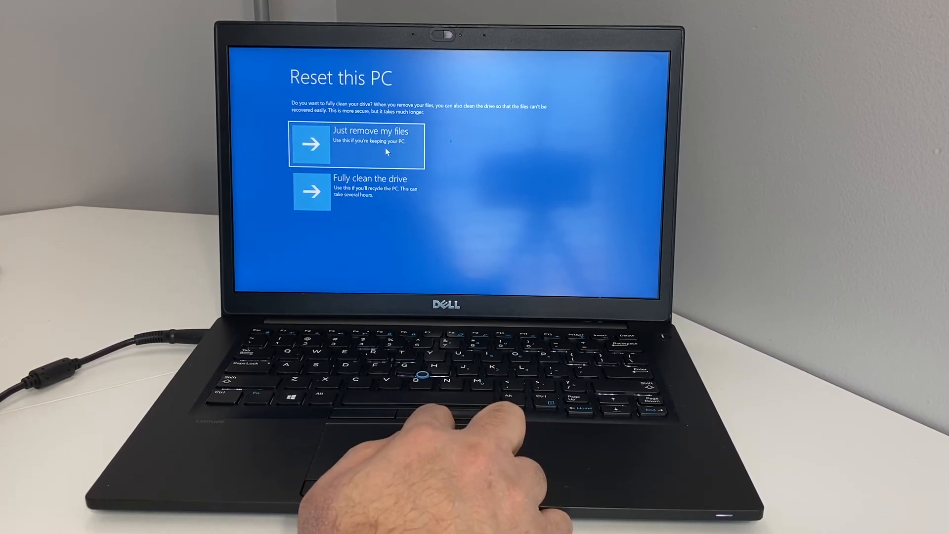
left_click(357, 146)
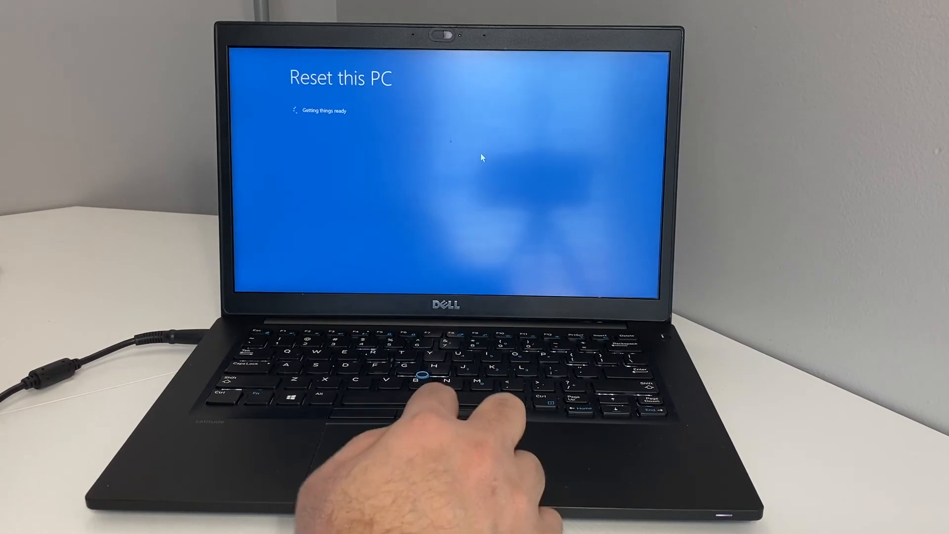